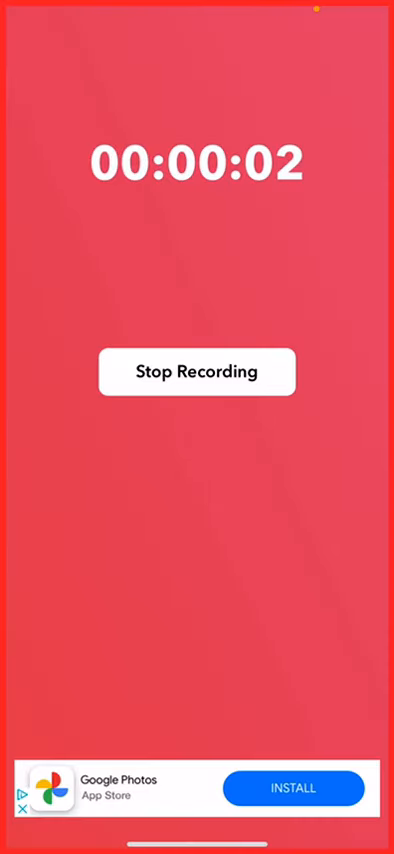
Leave the screen recording running and go back to the Home Screen
click(196, 371)
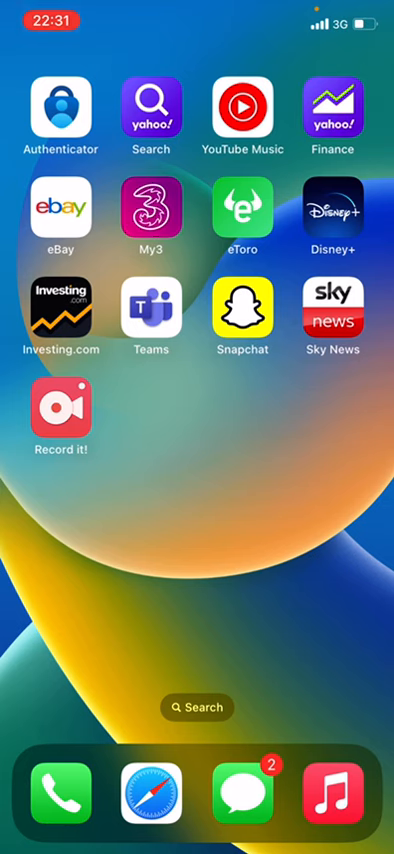
Swipe to the Home Screen page with Strava and land on your profile's weekly running stats
scroll(left, 3)
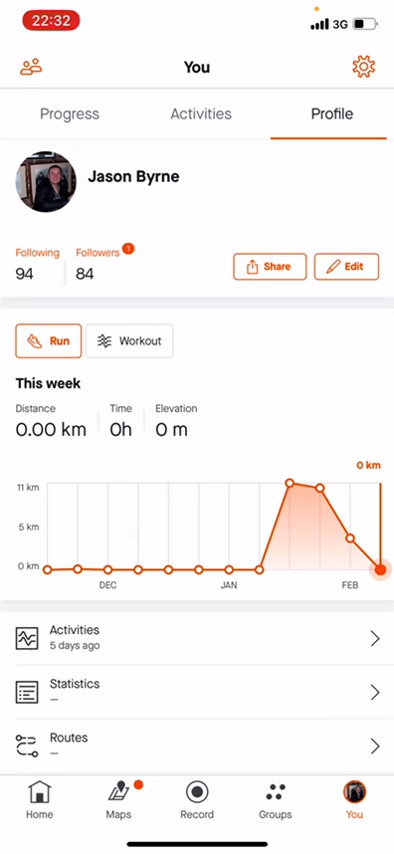
Open Strava's Settings page from the gear icon on the You page
click(359, 68)
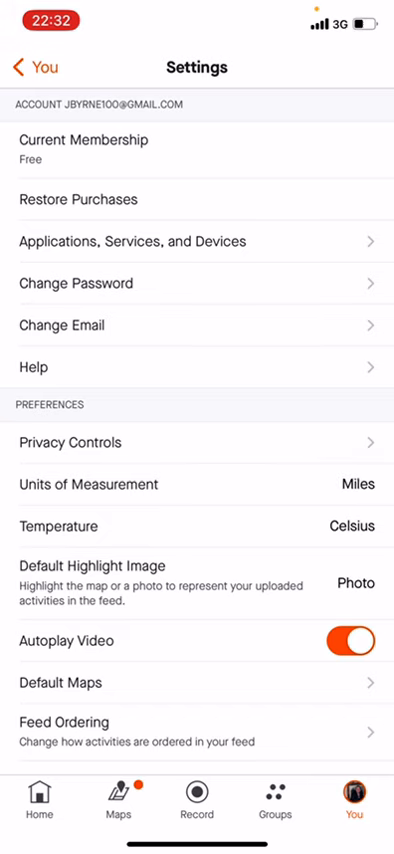
Set Units of Measurement to Kilometers and Temperature to Fahrenheit
click(356, 484)
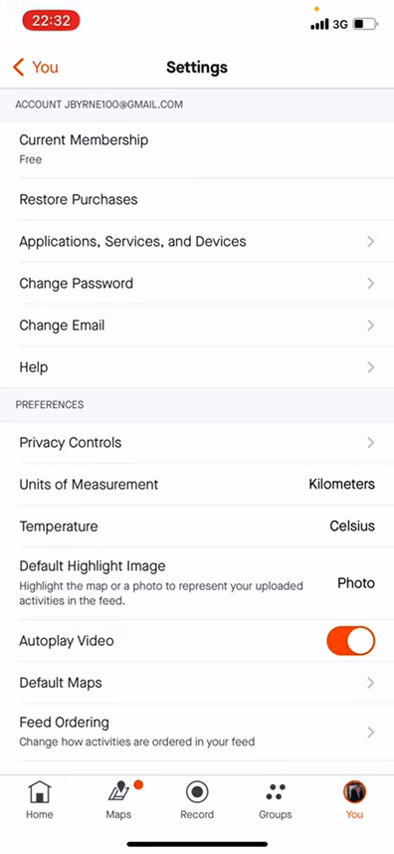
click(350, 526)
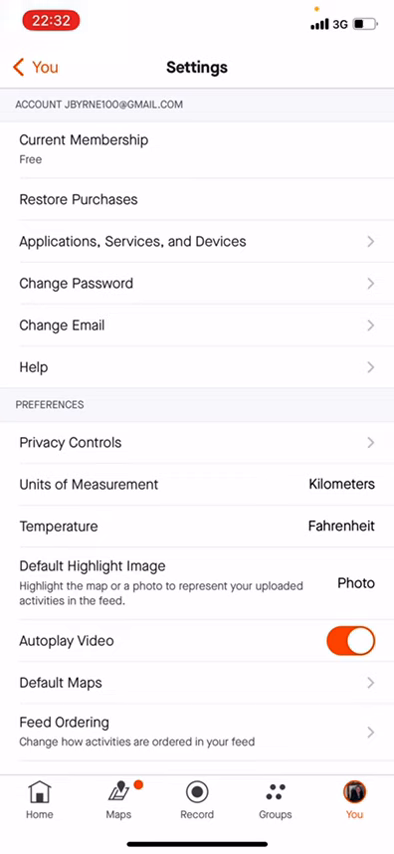